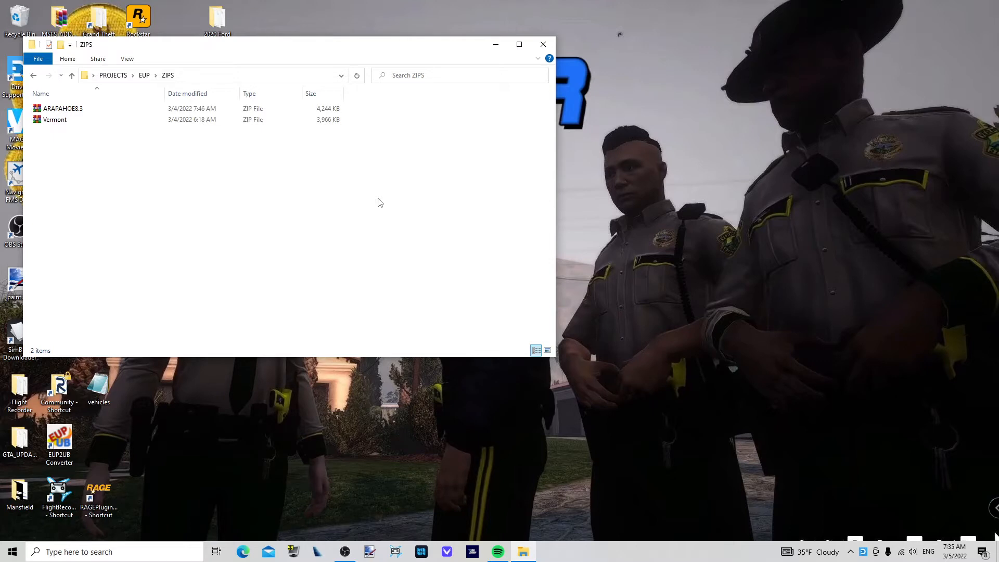
pyautogui.moveTo(276, 151)
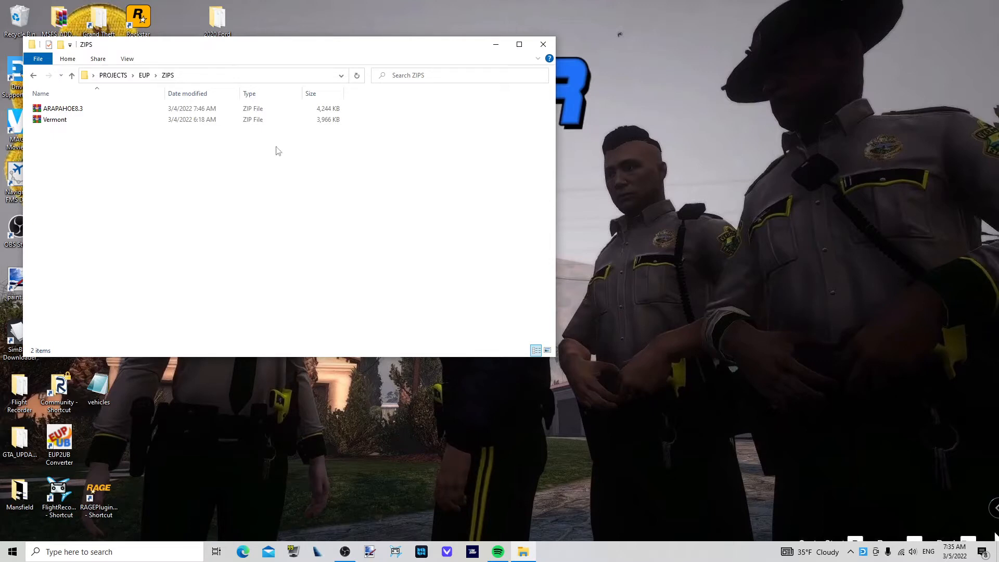
pyautogui.moveTo(228, 49)
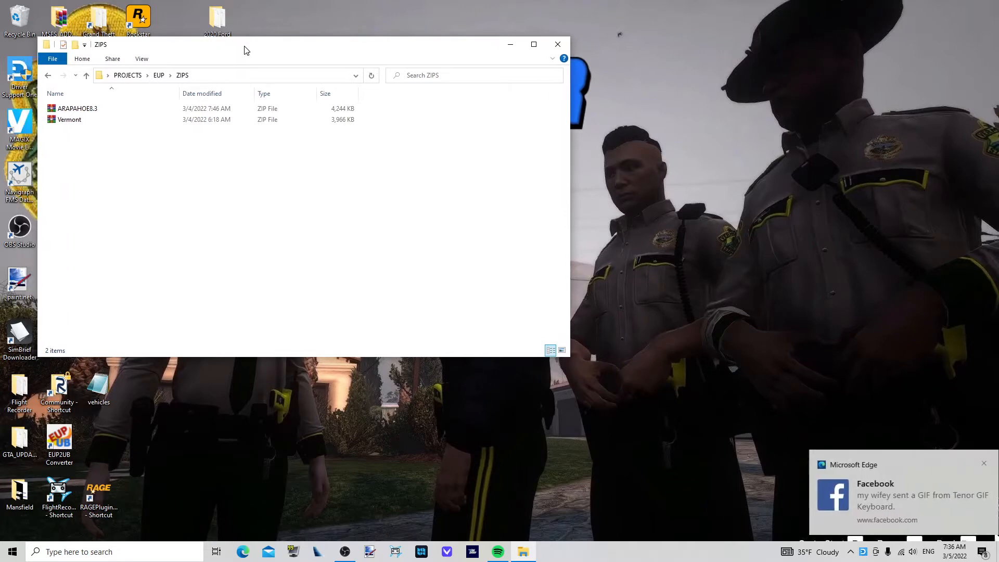
# Browse into Vermont.zip's Vermont folder in WinRAR, showing the component peds archives and WARDROBE.txt.
pyautogui.moveTo(247, 50); pyautogui.dragTo(259, 43)
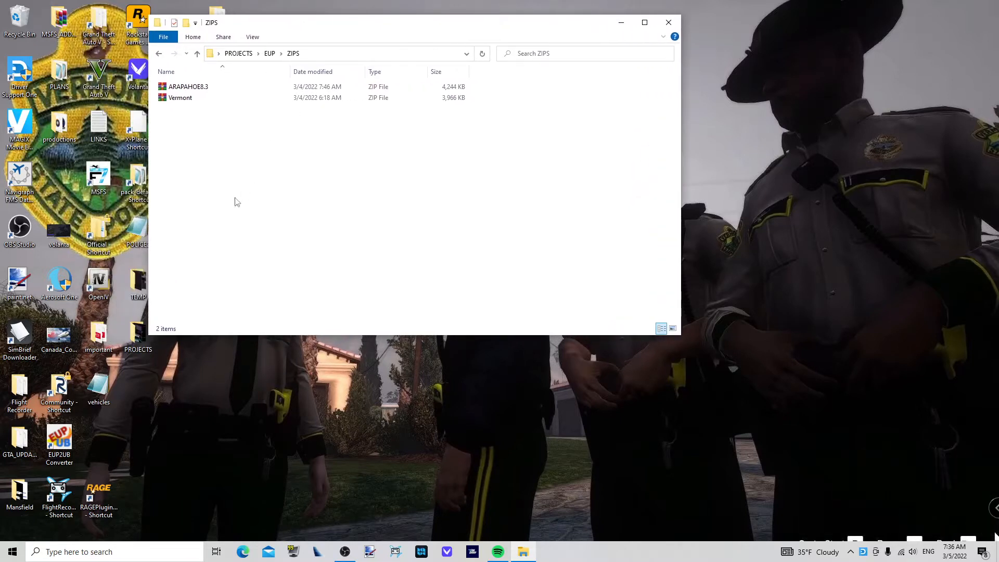
pyautogui.moveTo(210, 97)
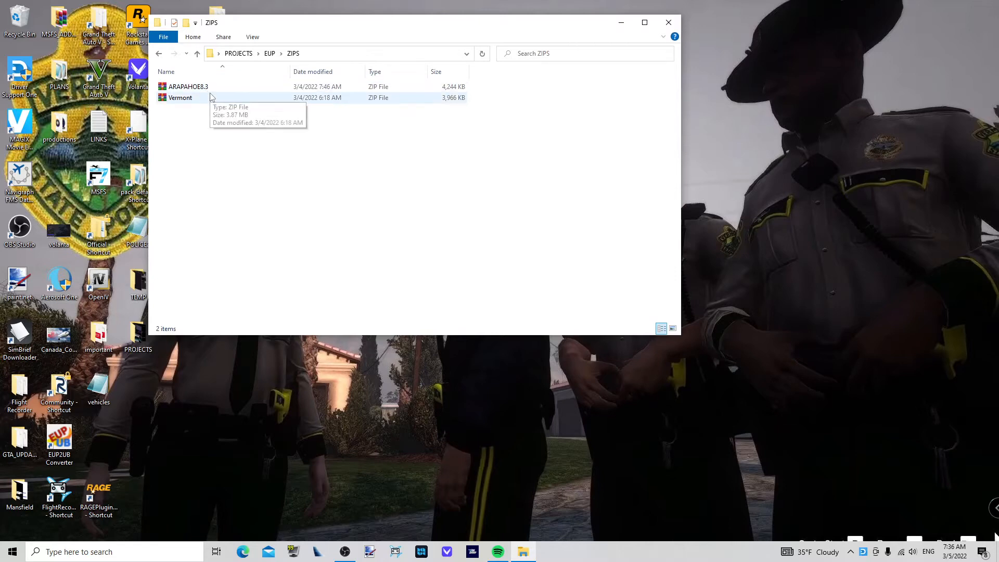
pyautogui.doubleClick(180, 98)
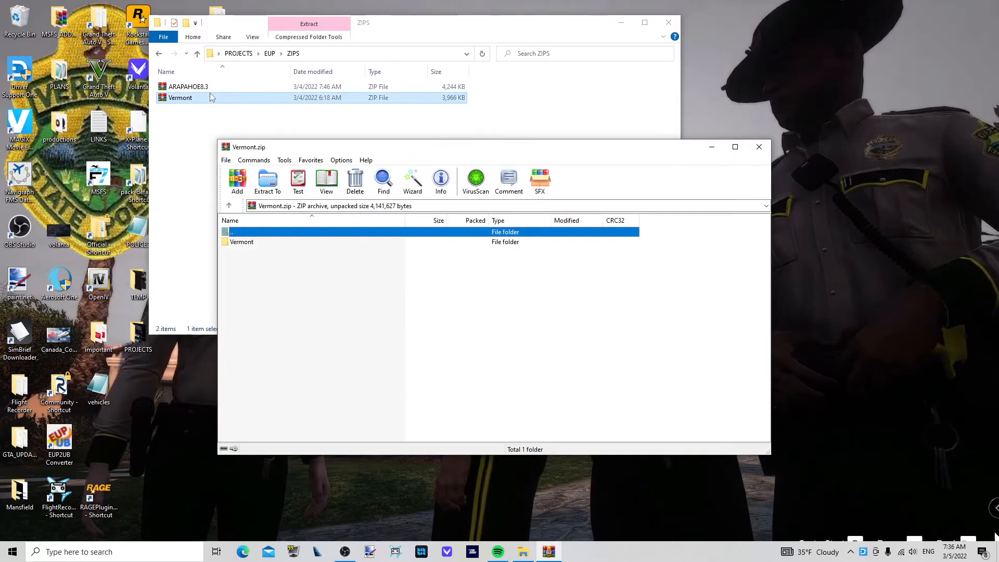
pyautogui.moveTo(249, 147); pyautogui.dragTo(214, 3)
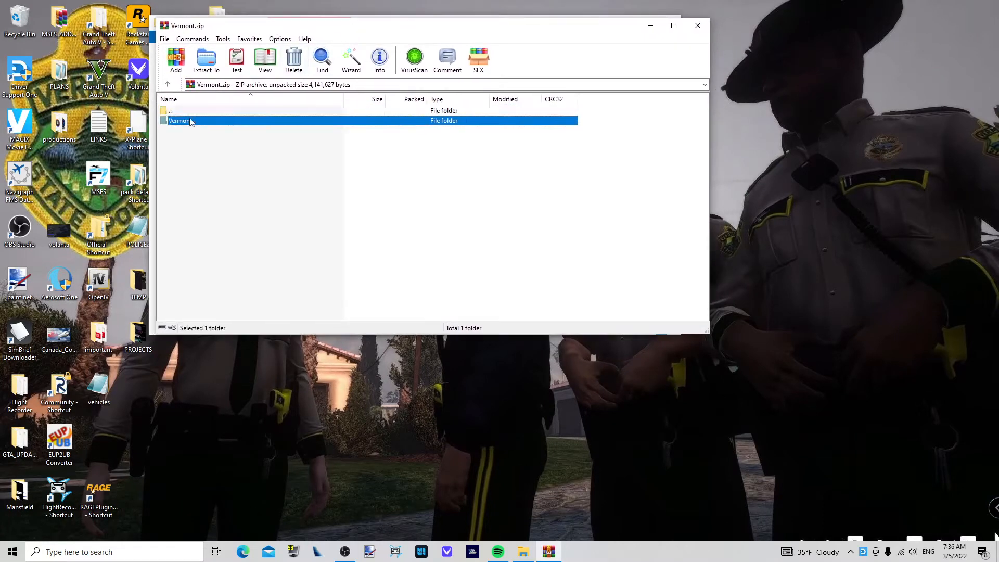
pyautogui.doubleClick(179, 120)
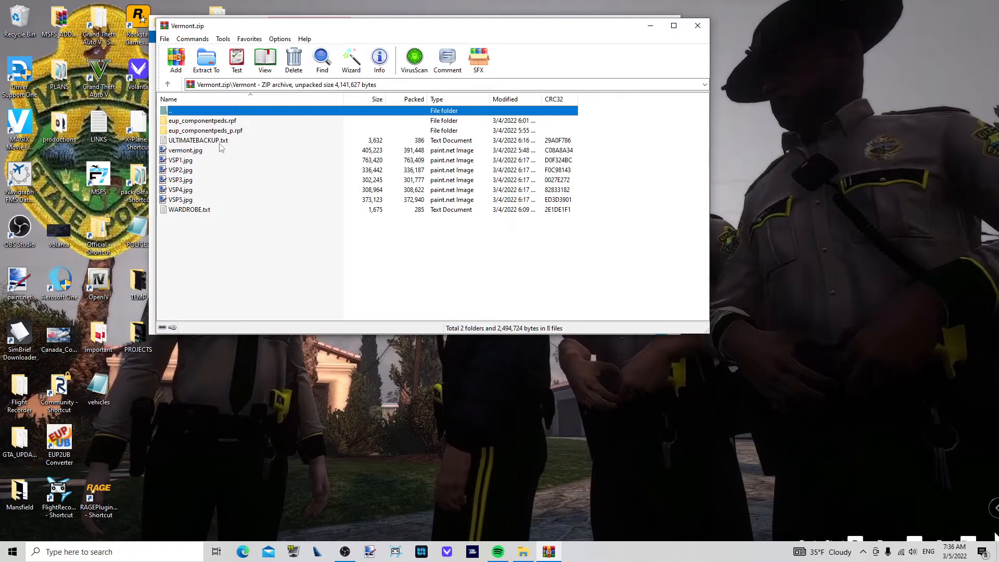
pyautogui.moveTo(202, 215)
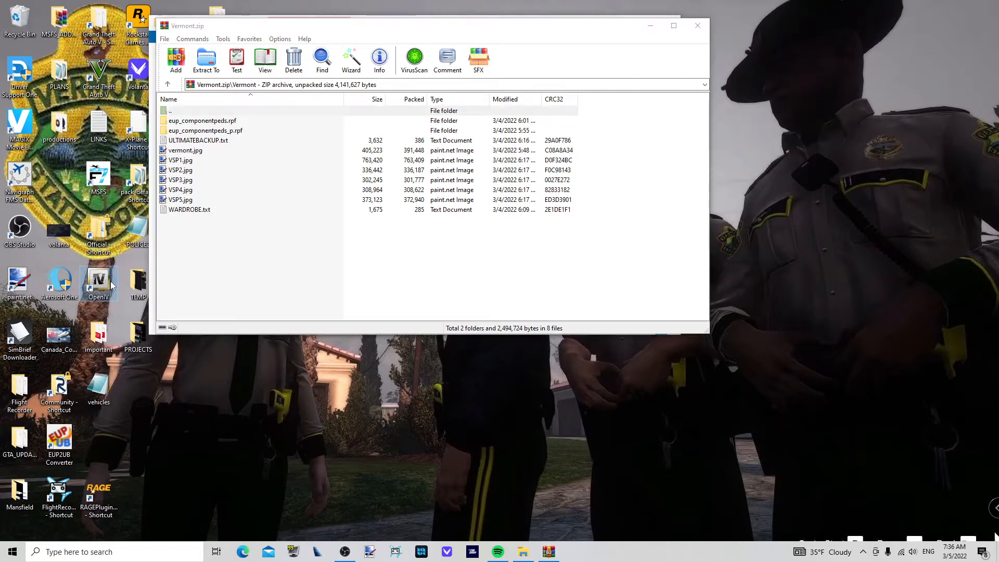
# Launch OpenIV for GTA V Windows and browse mods > update > x64 > dlcpacks > eup > dlc.rpf.
pyautogui.doubleClick(97, 282)
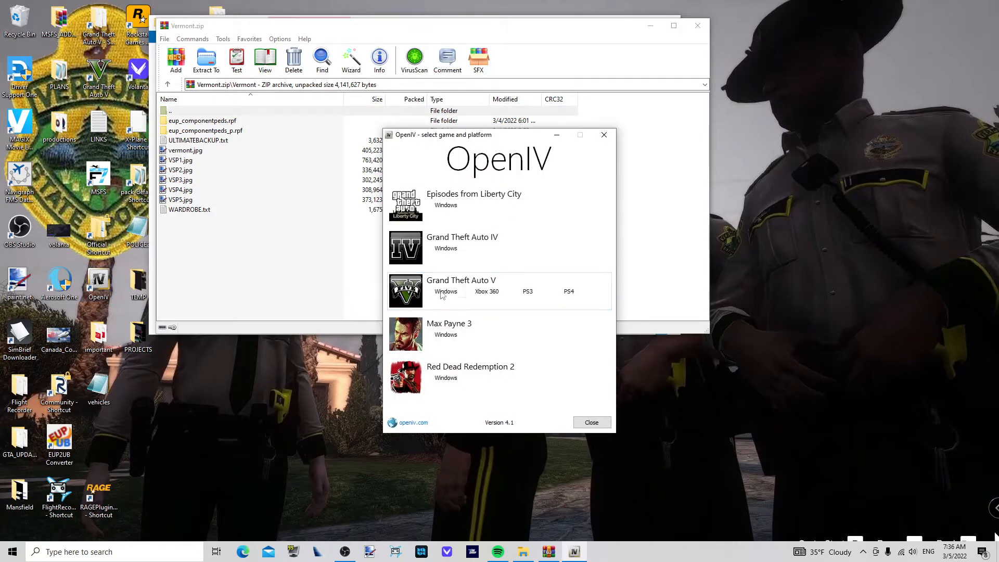
pyautogui.click(445, 292)
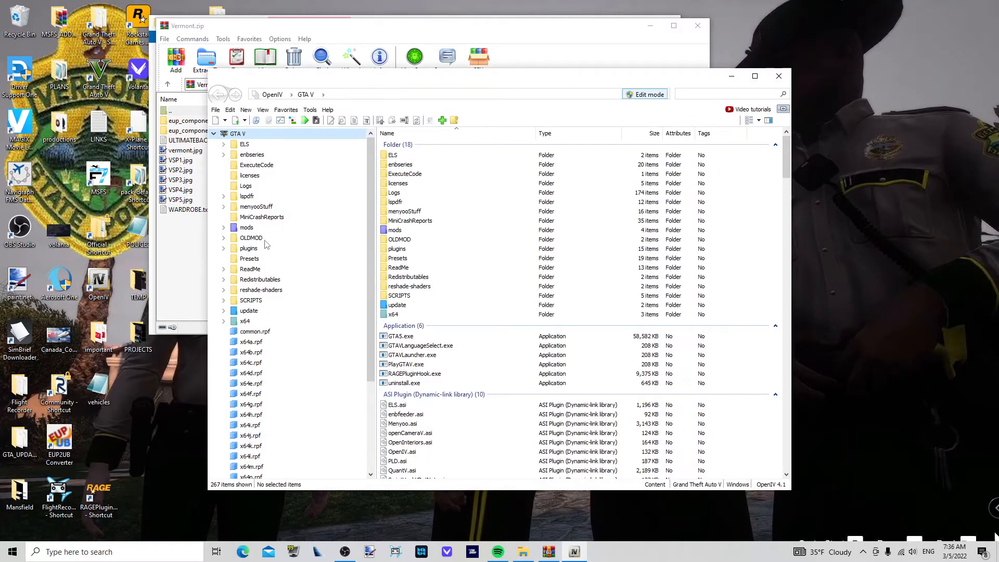
pyautogui.doubleClick(395, 230)
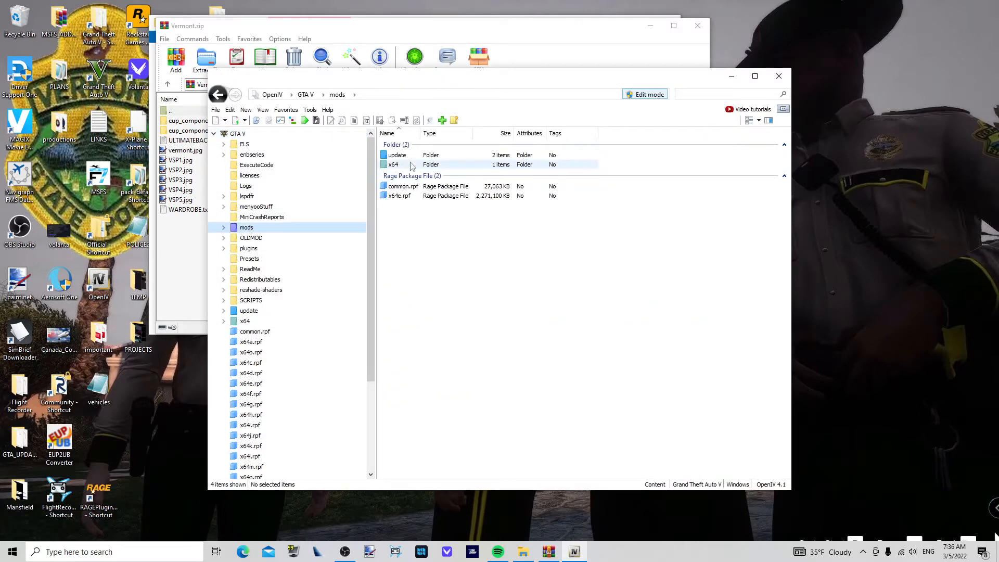
pyautogui.doubleClick(397, 155)
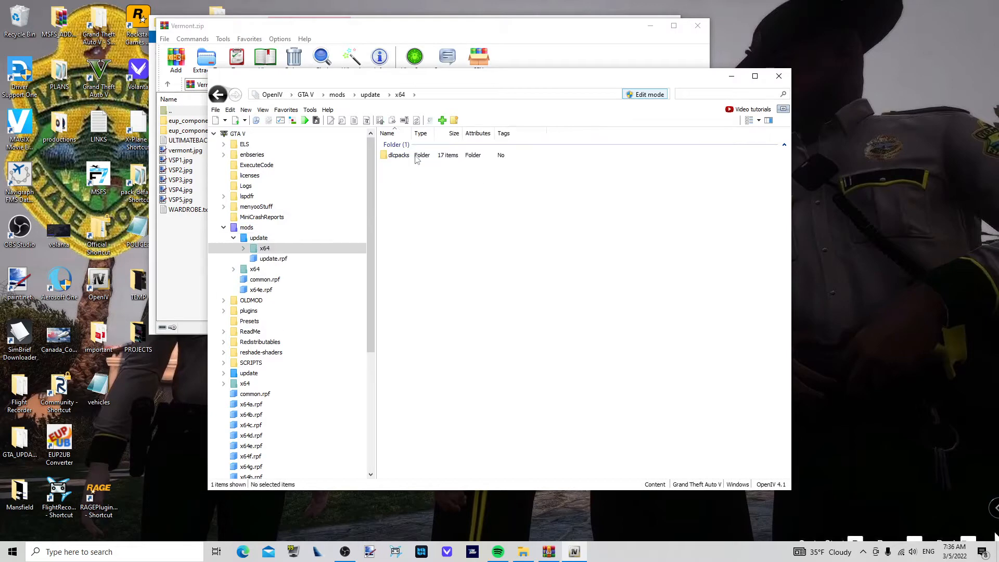
pyautogui.doubleClick(398, 155)
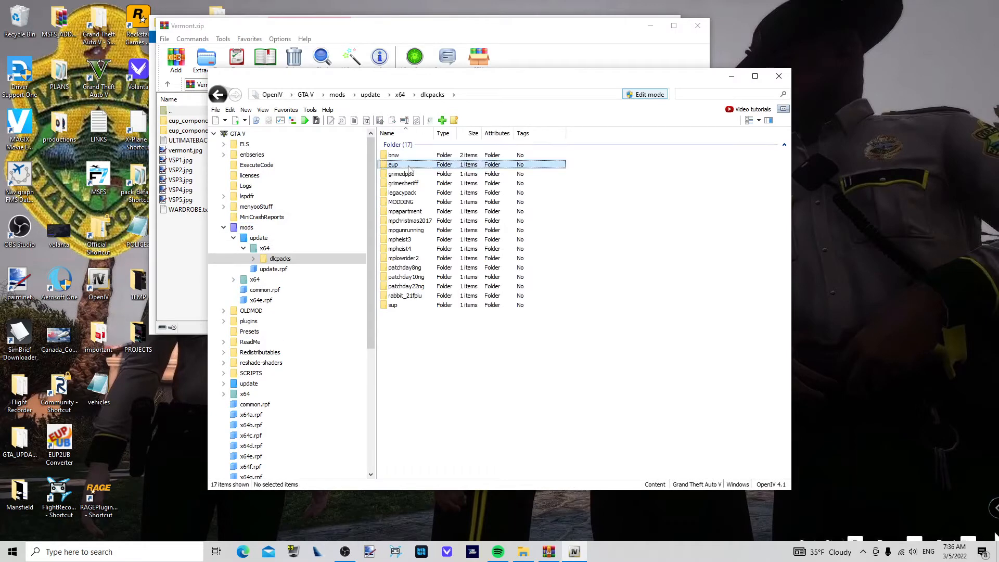
pyautogui.doubleClick(394, 163)
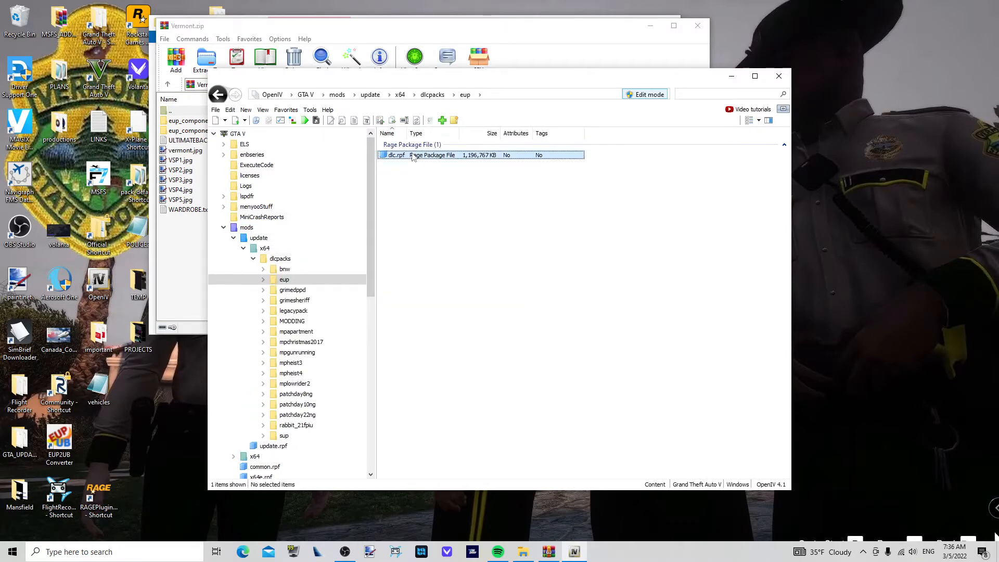
pyautogui.doubleClick(397, 155)
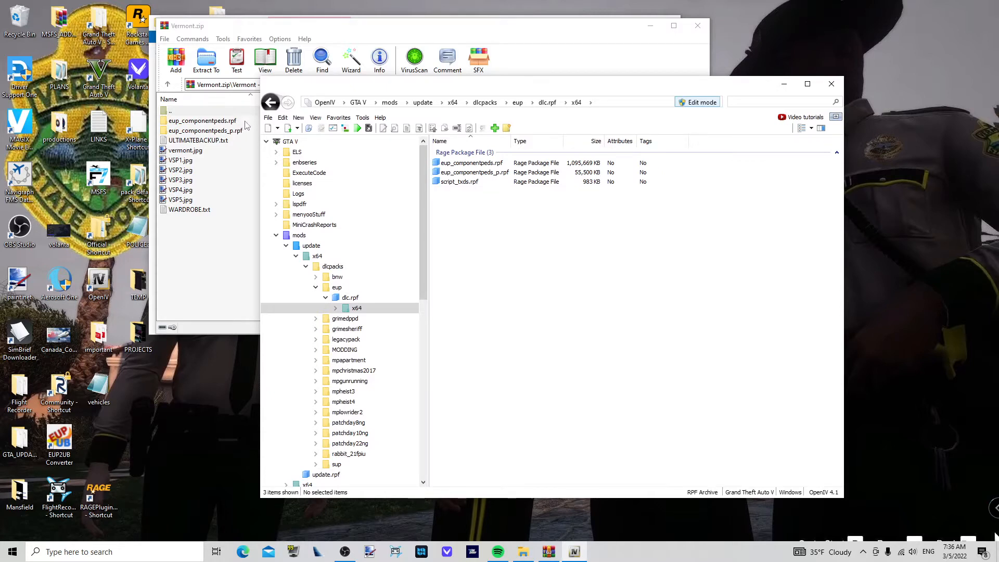
# Go into eup_componentpeds.rpf inside the EUP dlc archive.
pyautogui.click(472, 163)
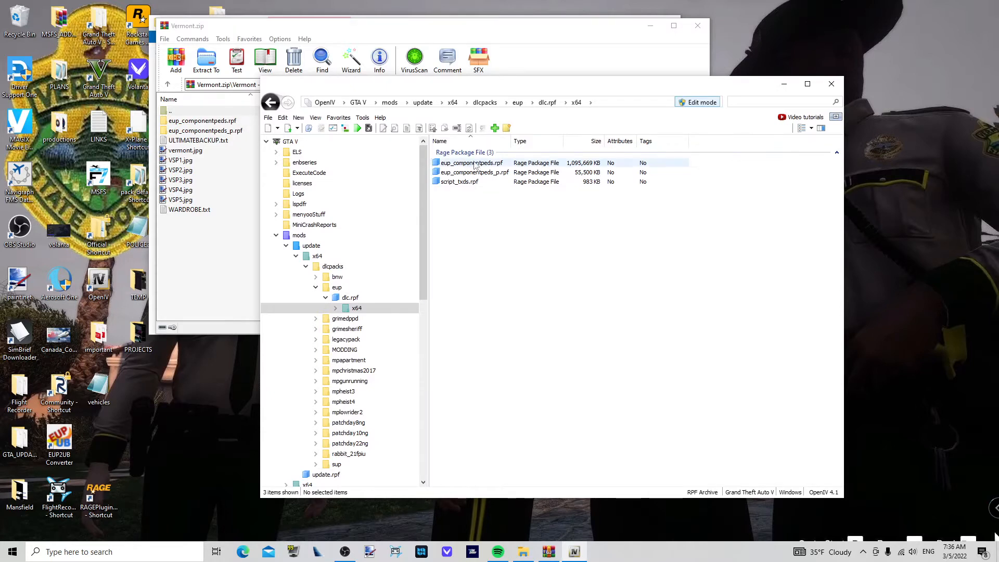
pyautogui.click(470, 163)
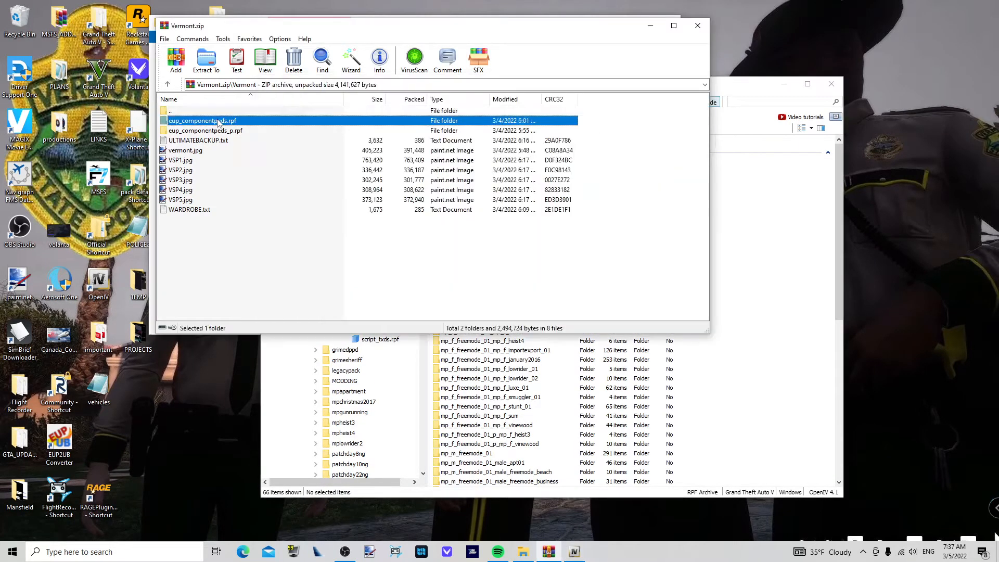
# Copy all ped component folders from the Vermont eup_componentpeds.rpf into the EUP dlc archive.
pyautogui.doubleClick(202, 120)
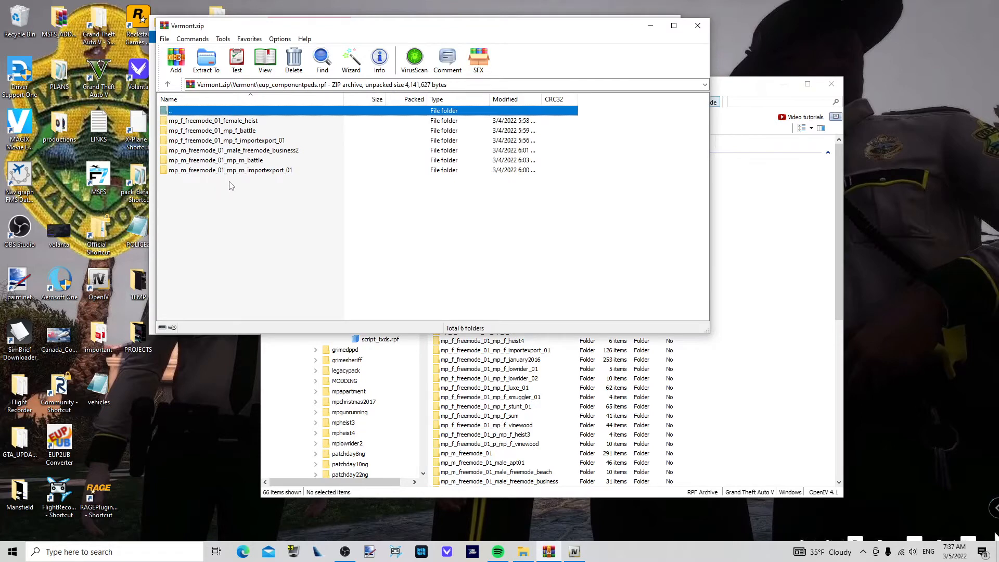
pyautogui.press('ctrl+a')
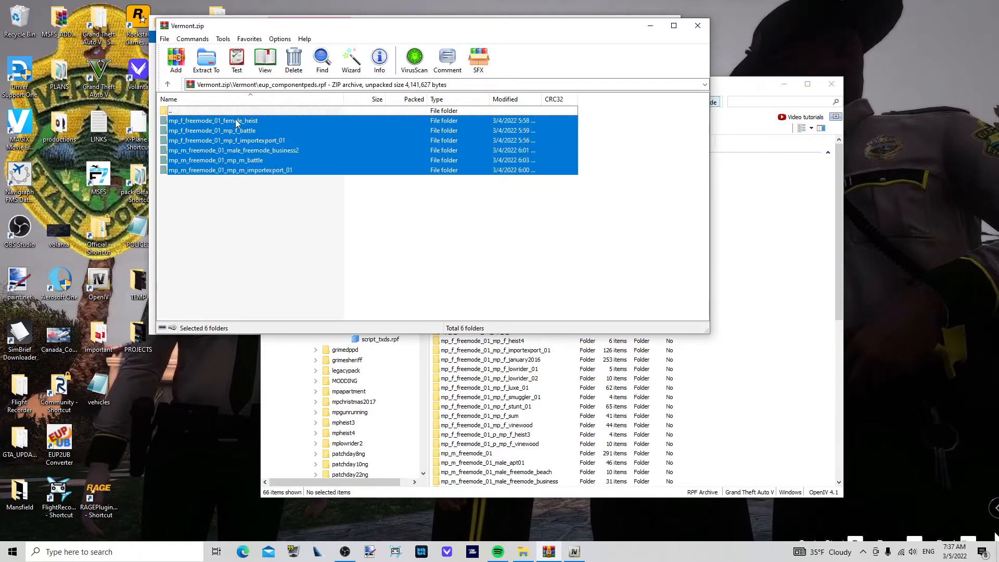
pyautogui.moveTo(247, 140)
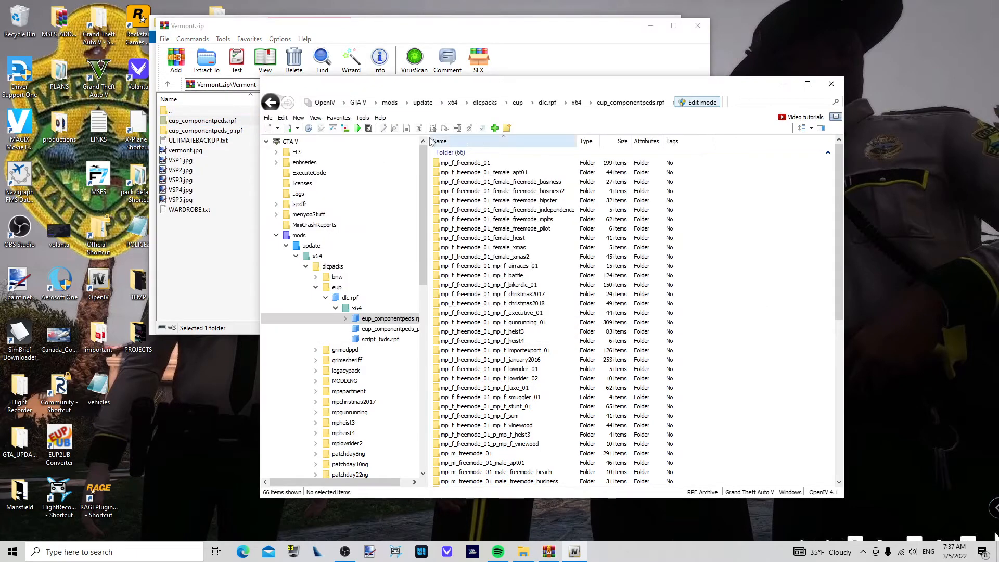
pyautogui.click(388, 328)
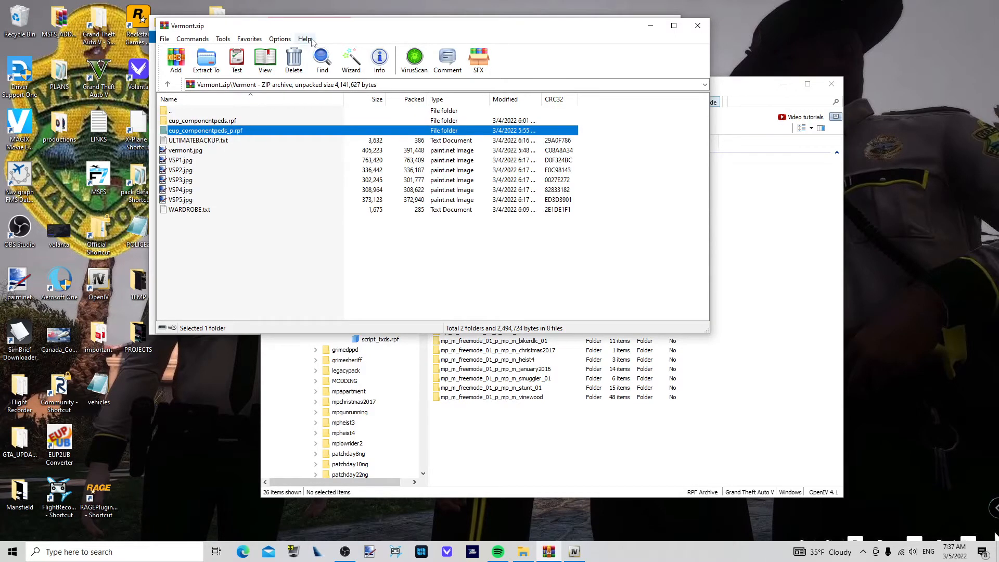
pyautogui.moveTo(739, 90)
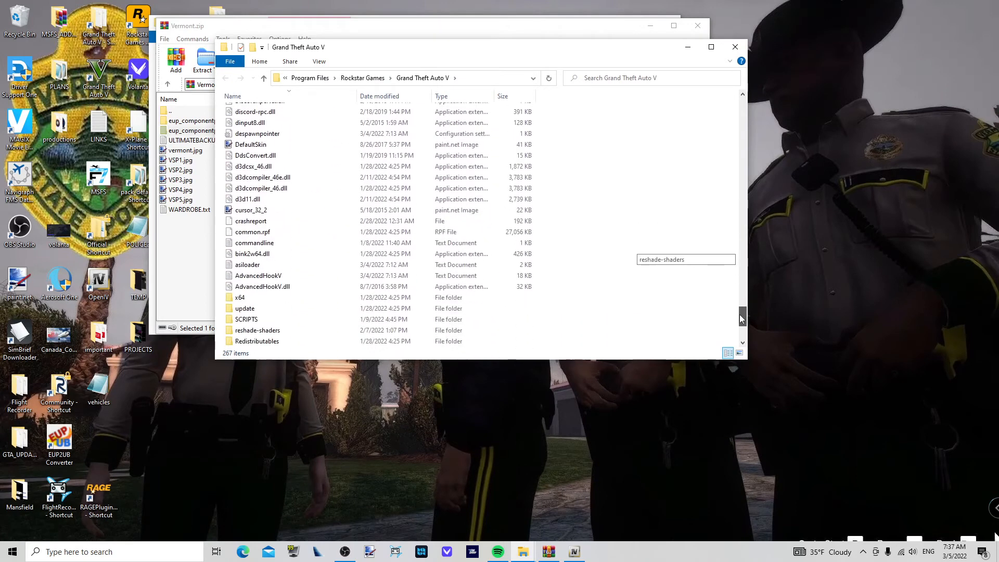
# Load wardrobe.ini from GTA V's plugins EUP folder into Notepad.
pyautogui.scroll(-3)
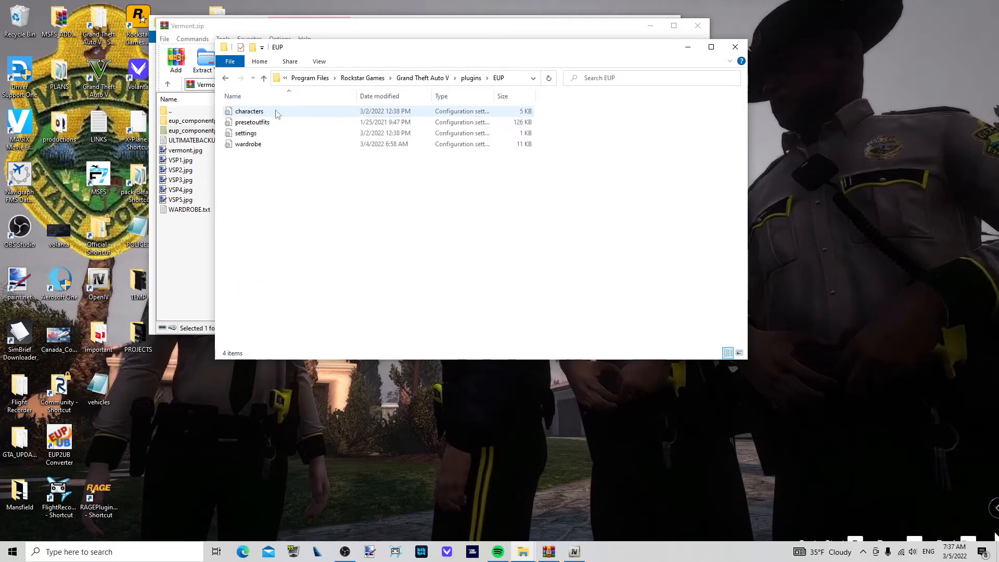
pyautogui.doubleClick(248, 144)
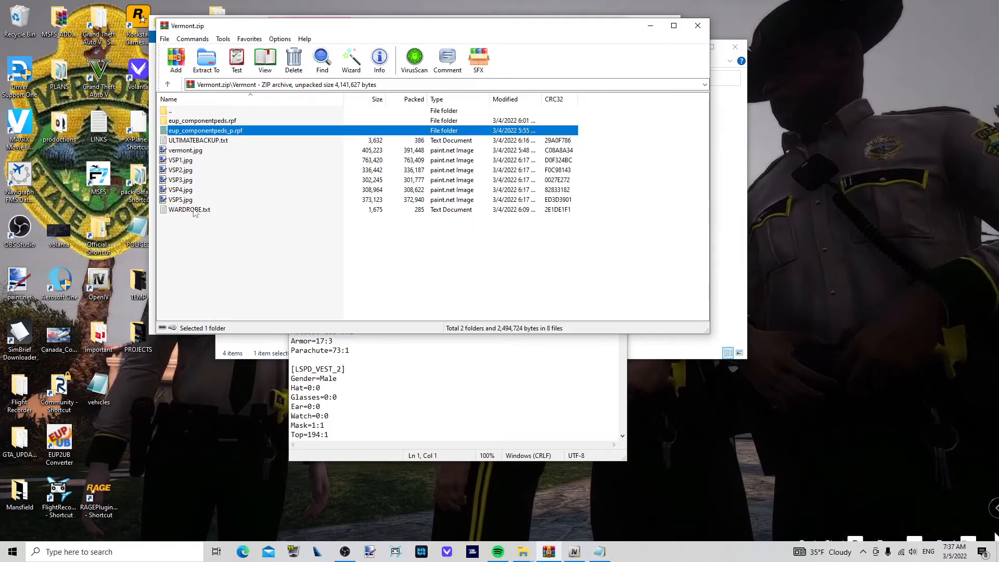
# Paste the Vermont WARDROBE.txt trooper entries at the end of wardrobe.ini and save.
pyautogui.doubleClick(189, 210)
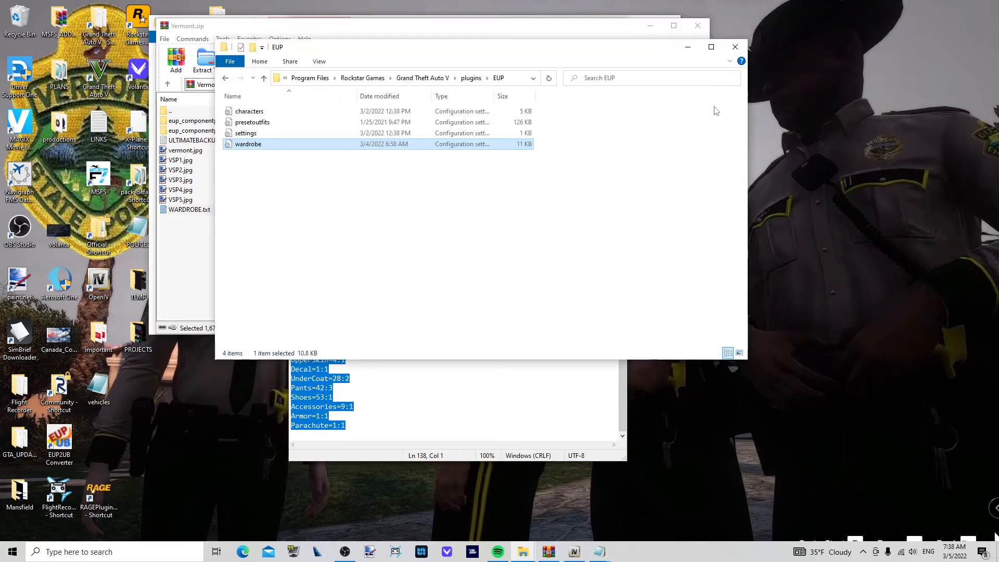
pyautogui.moveTo(300, 147)
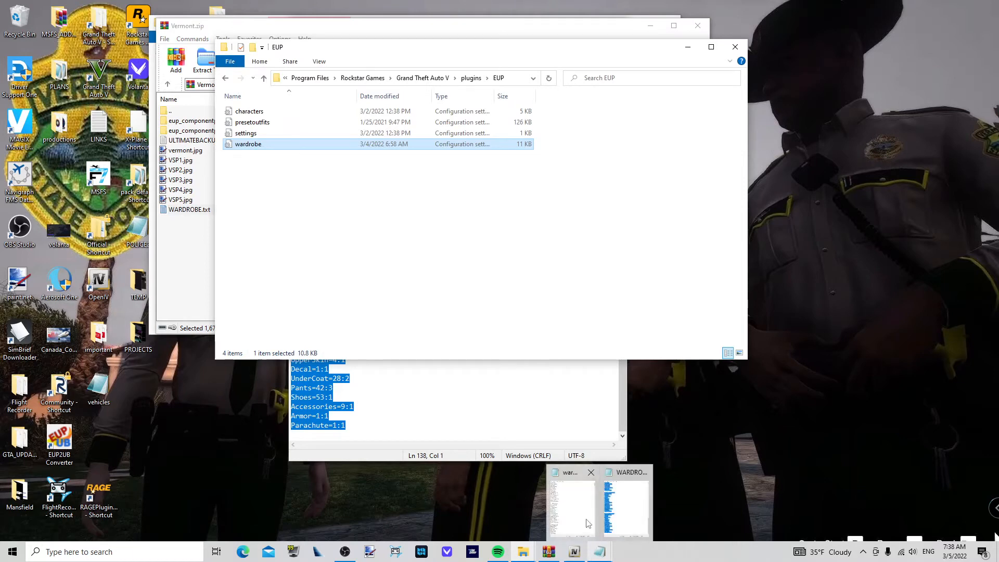
pyautogui.click(570, 501)
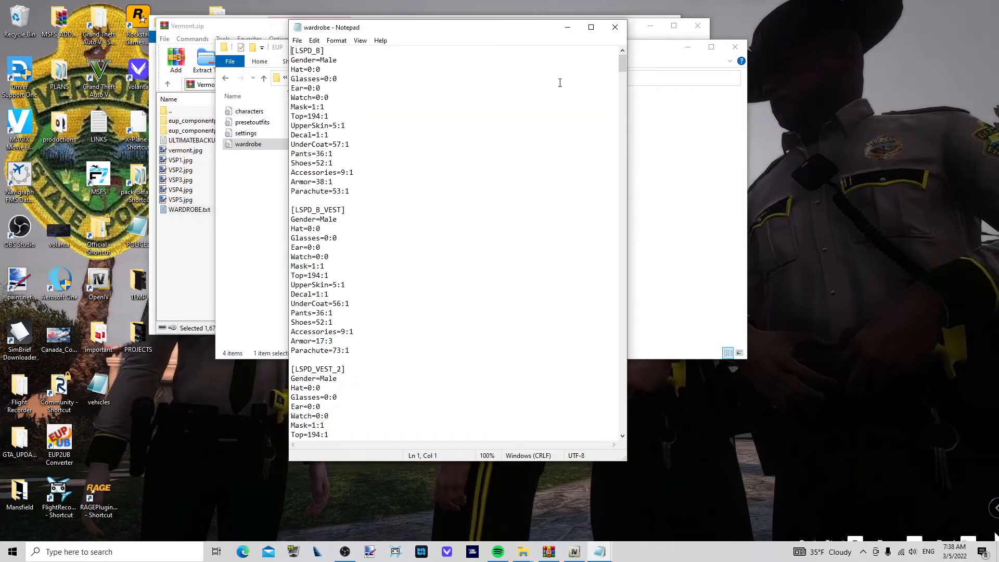
pyautogui.scroll(-3)
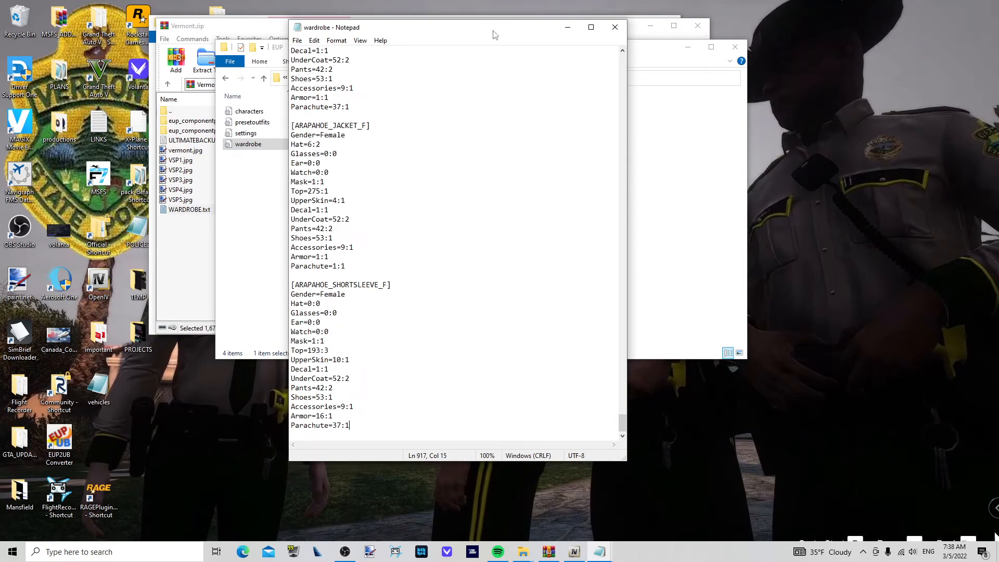
pyautogui.moveTo(495, 32); pyautogui.dragTo(515, 36)
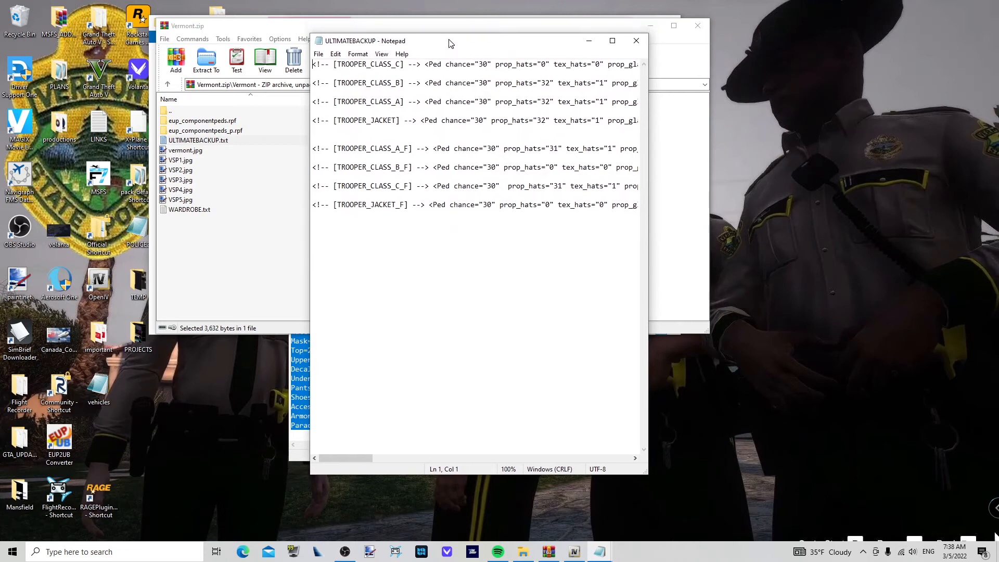
pyautogui.moveTo(635, 41)
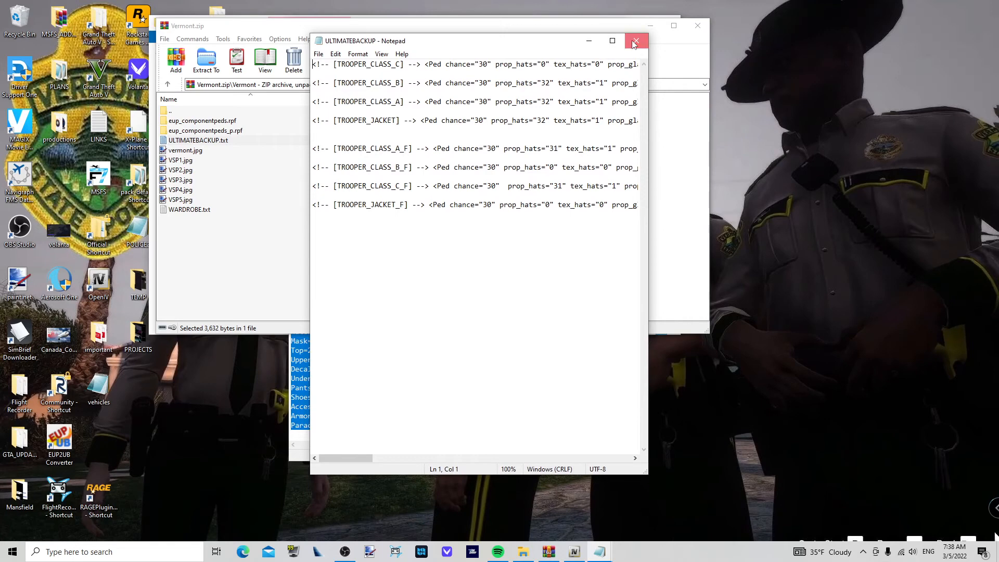
# Close the ULTIMATEBACKUP notes, leaving the Vermont archive showing.
pyautogui.click(634, 41)
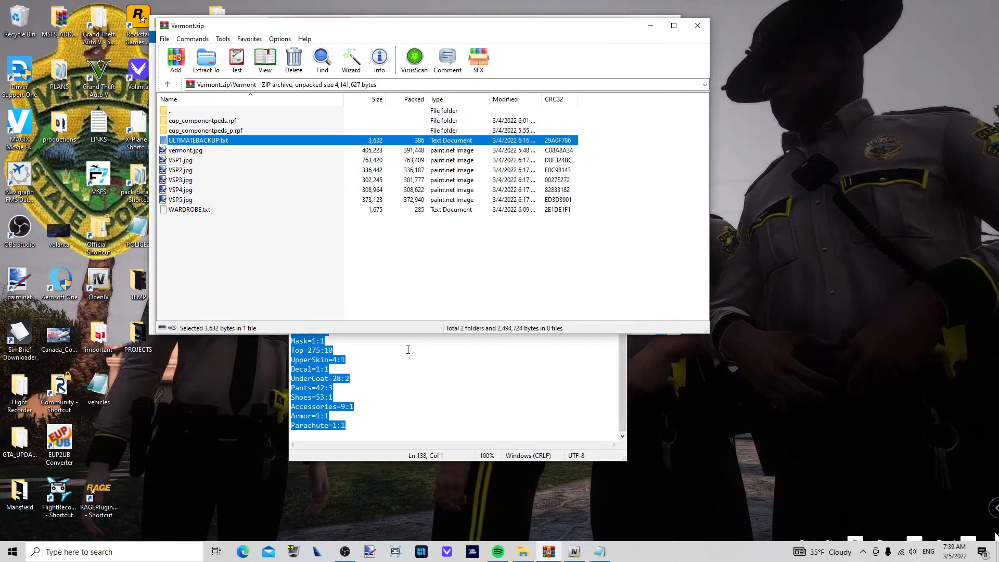
pyautogui.moveTo(216, 221)
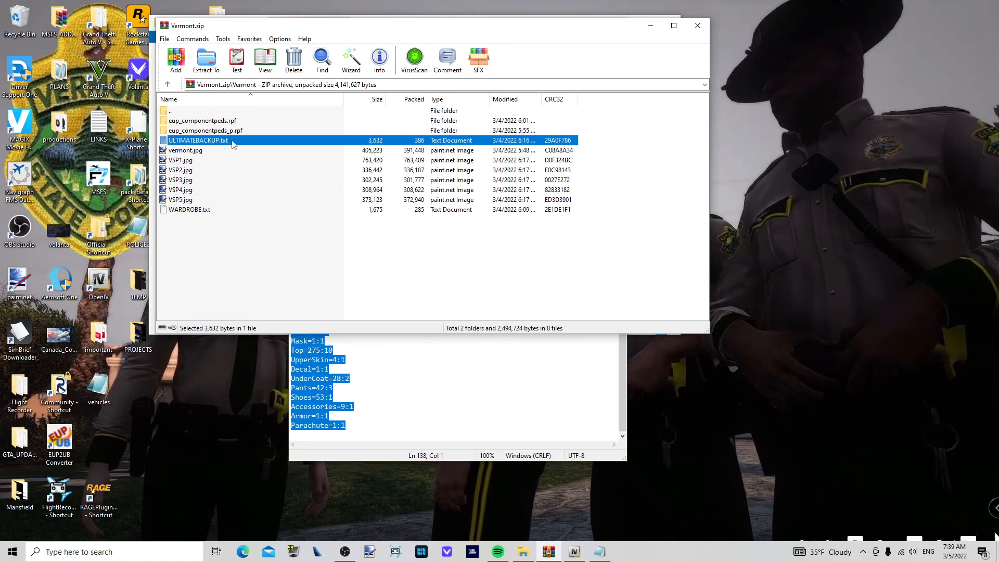
pyautogui.moveTo(225, 201)
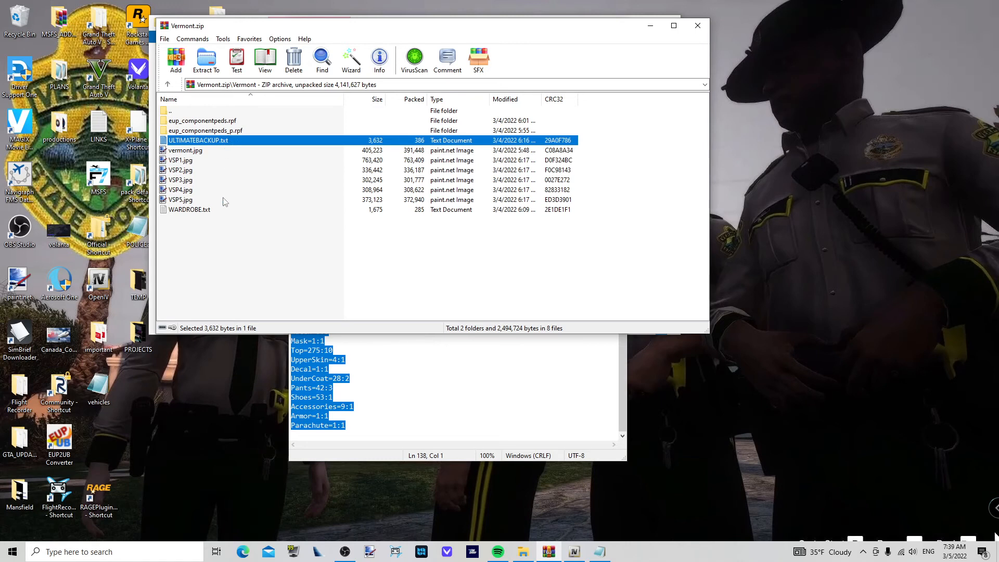
pyautogui.moveTo(400, 375)
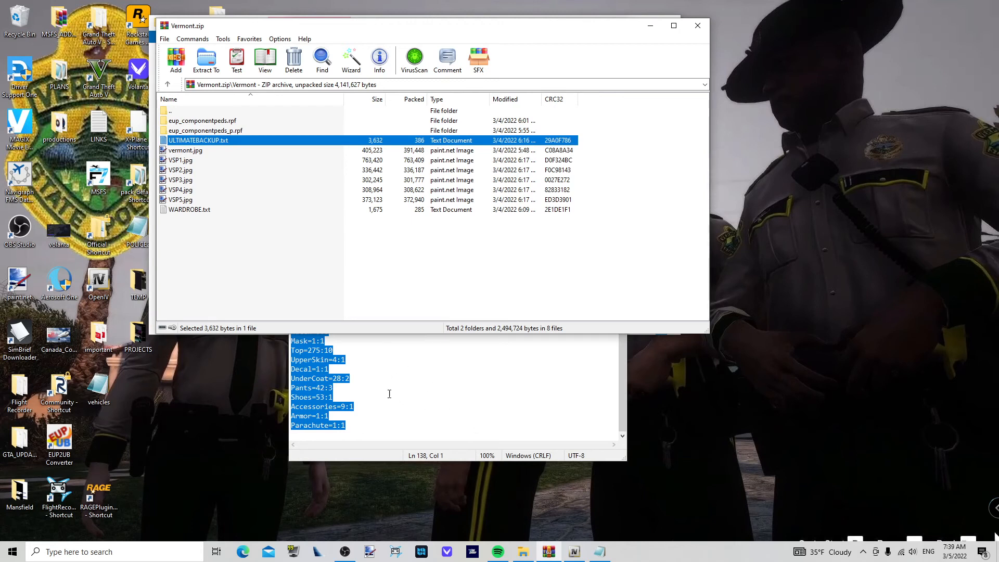
pyautogui.moveTo(194, 150)
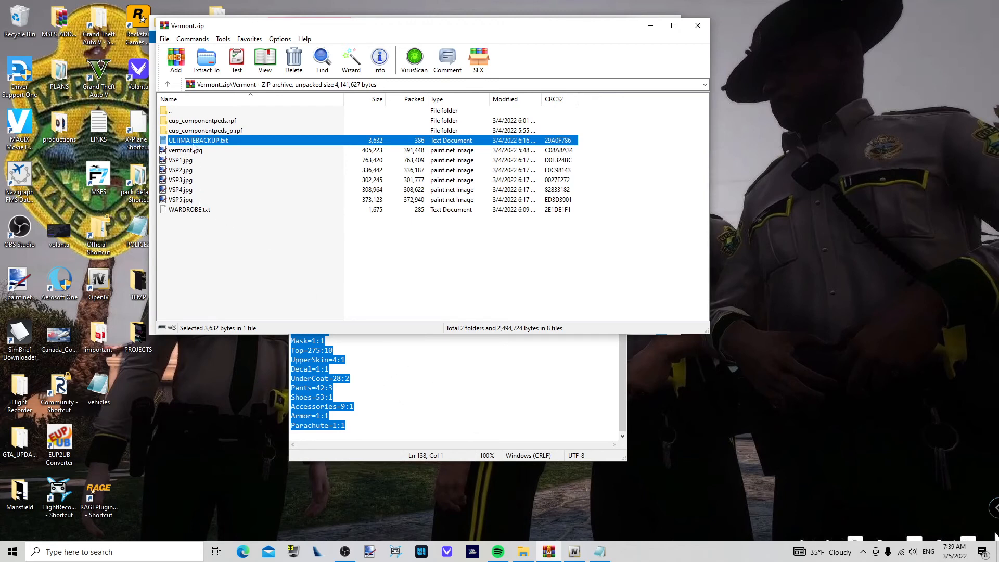
pyautogui.moveTo(200, 155)
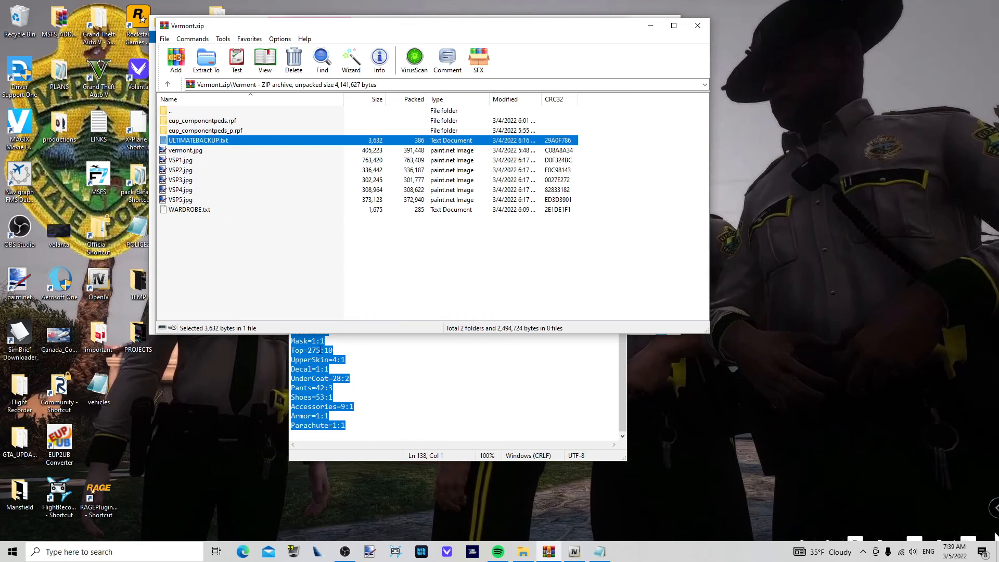
pyautogui.moveTo(369, 353)
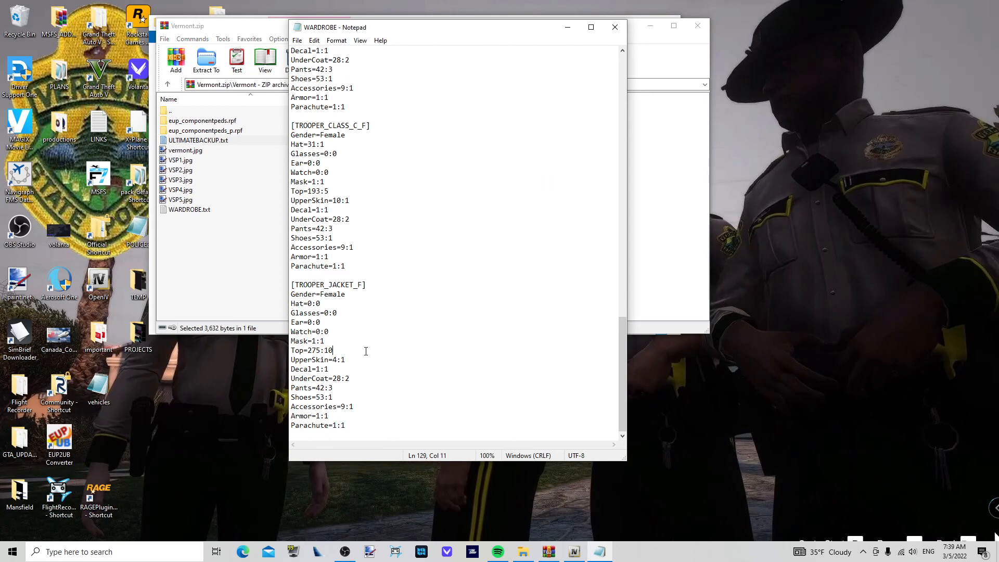
# Close the Vermont WARDROBE text, leaving only the archive open in WinRAR.
pyautogui.click(614, 27)
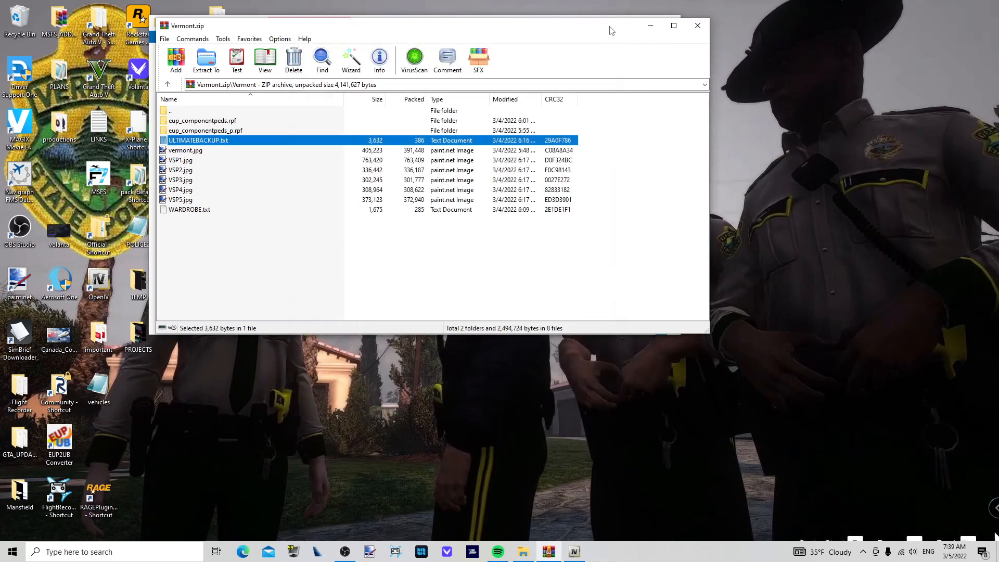
pyautogui.moveTo(349, 539)
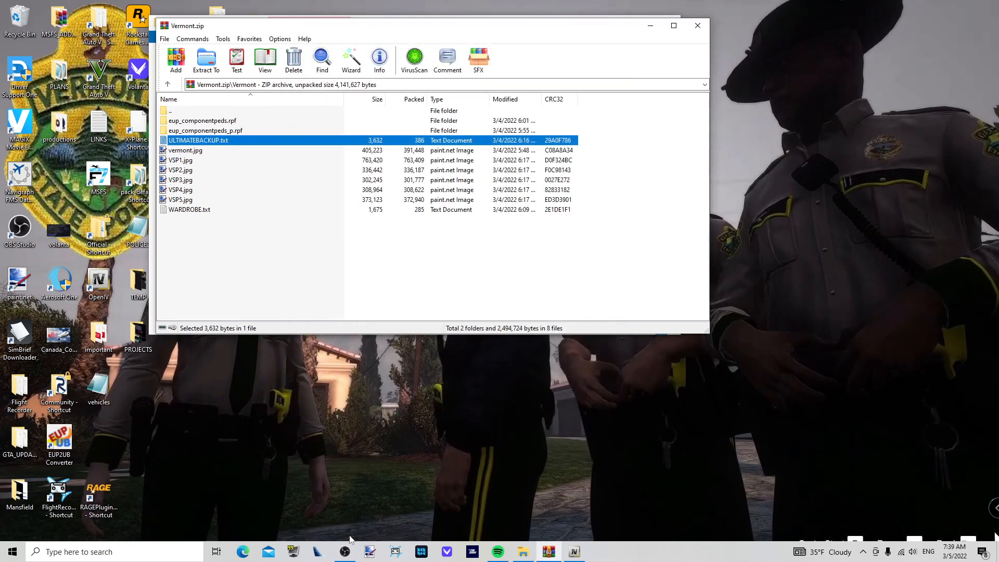
pyautogui.moveTo(344, 552)
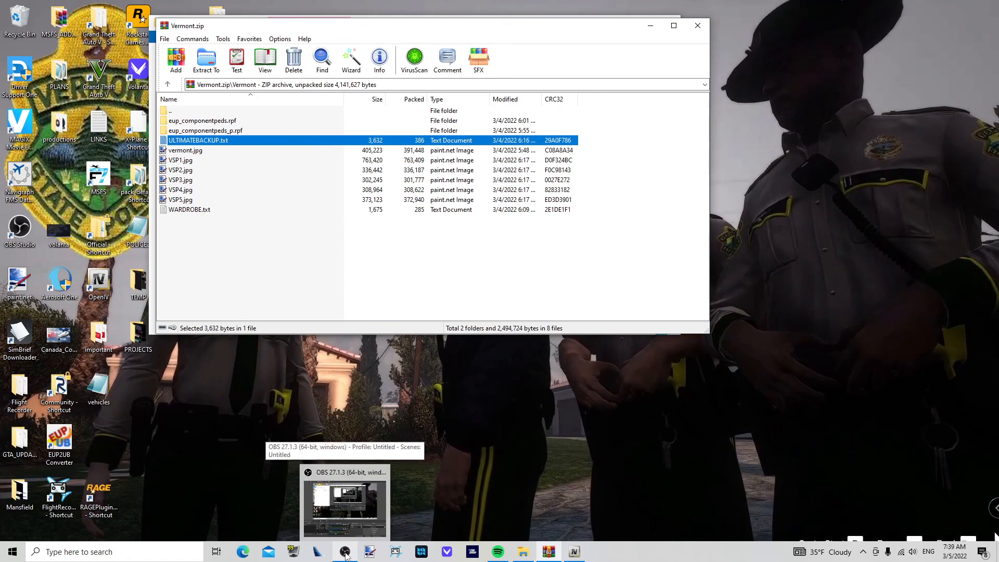